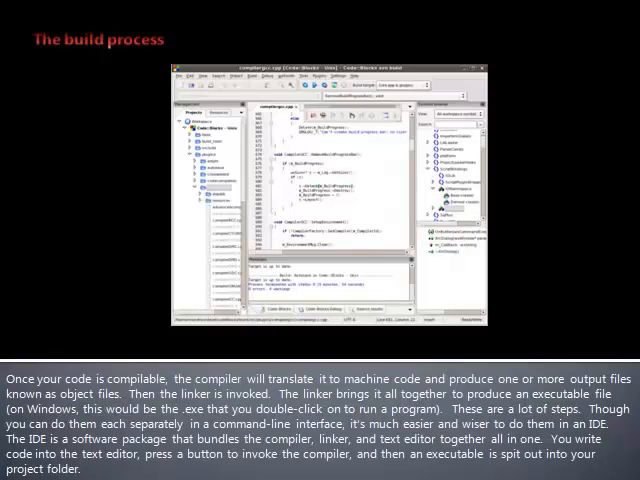
Advance from 'The build process' slide to 'Installing Visual Studio 2012'.
key("Right")
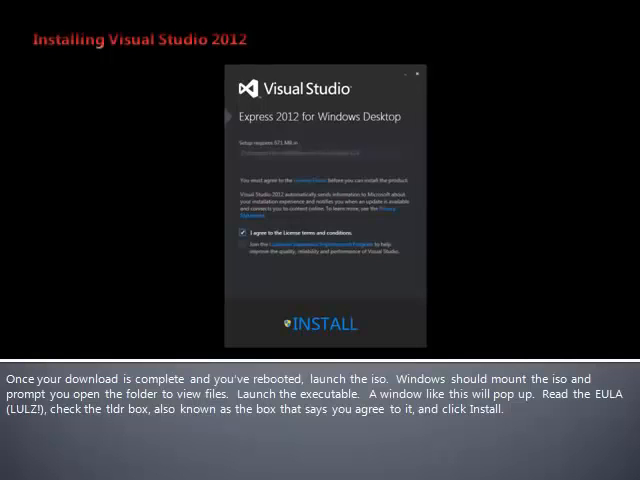
Advance to the slide showing Tools > Extensions and Updates for finding Visual Assist X.
left_click(322, 322)
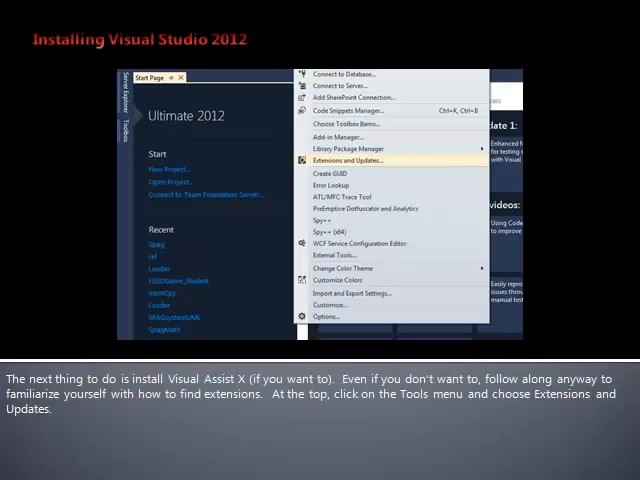
Move through the 'Install Visual Assist X' slide to the 'Starting a project' slide.
left_click(352, 160)
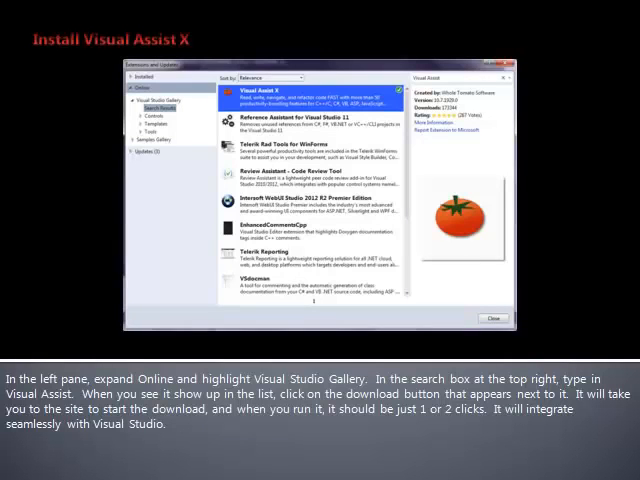
key("right")
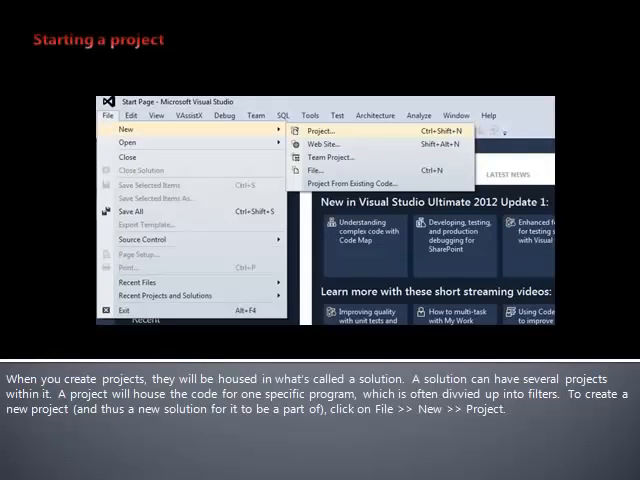
left_click(320, 130)
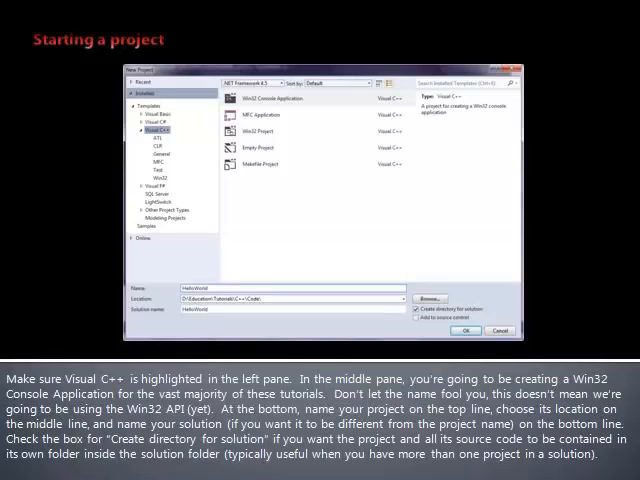
Advance to the Win32 Application Wizard's Application Settings slide (Empty Project, Console Application).
left_click(464, 332)
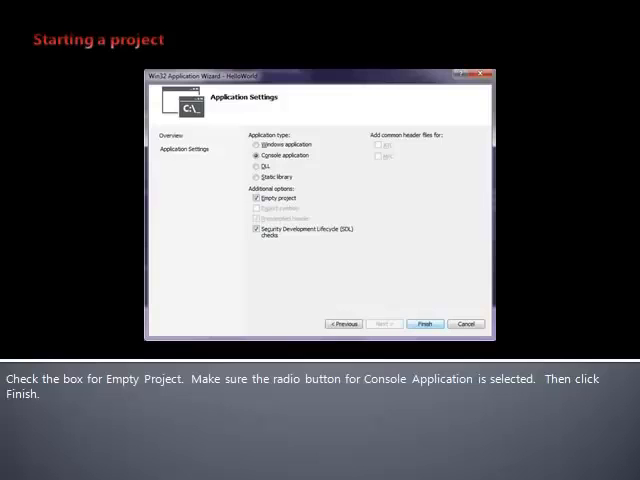
Advance to the slide on adding a source file via right-click Add > New Item.
left_click(428, 324)
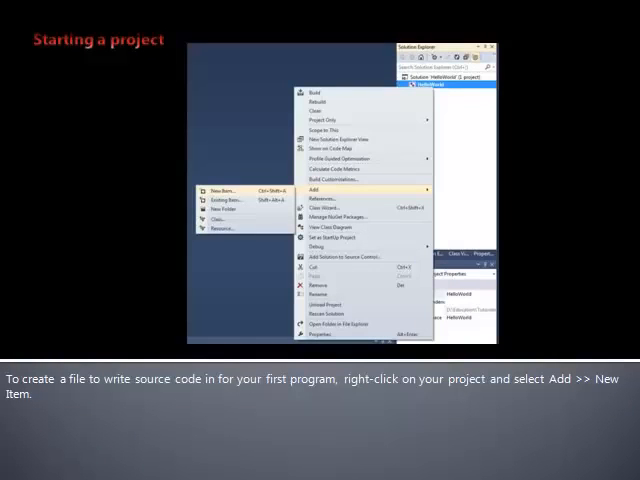
Move through the slide naming main.cpp to the one showing main.cpp open in the editor.
left_click(222, 188)
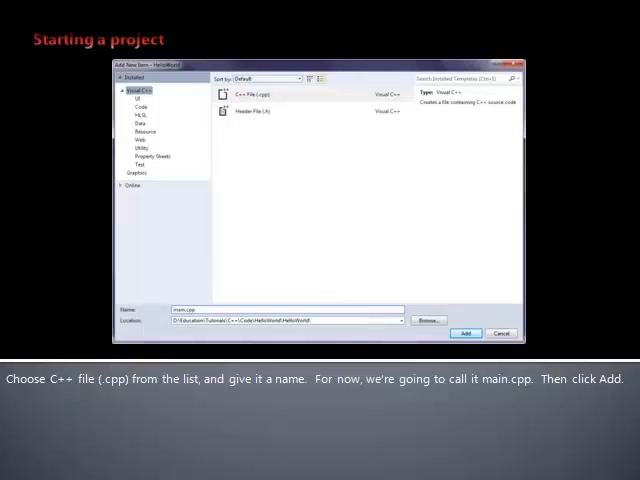
left_click(464, 332)
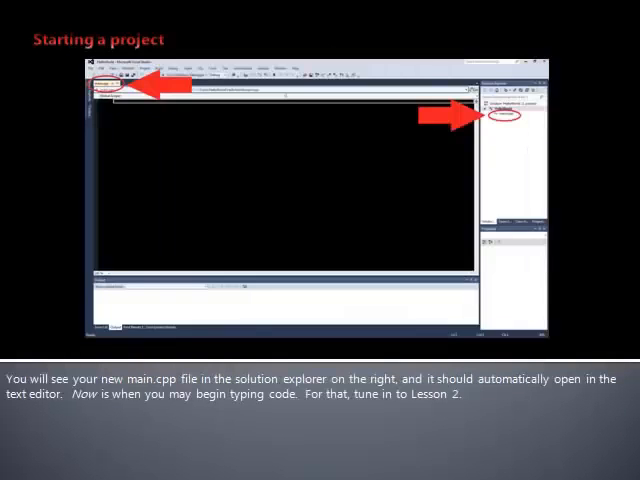